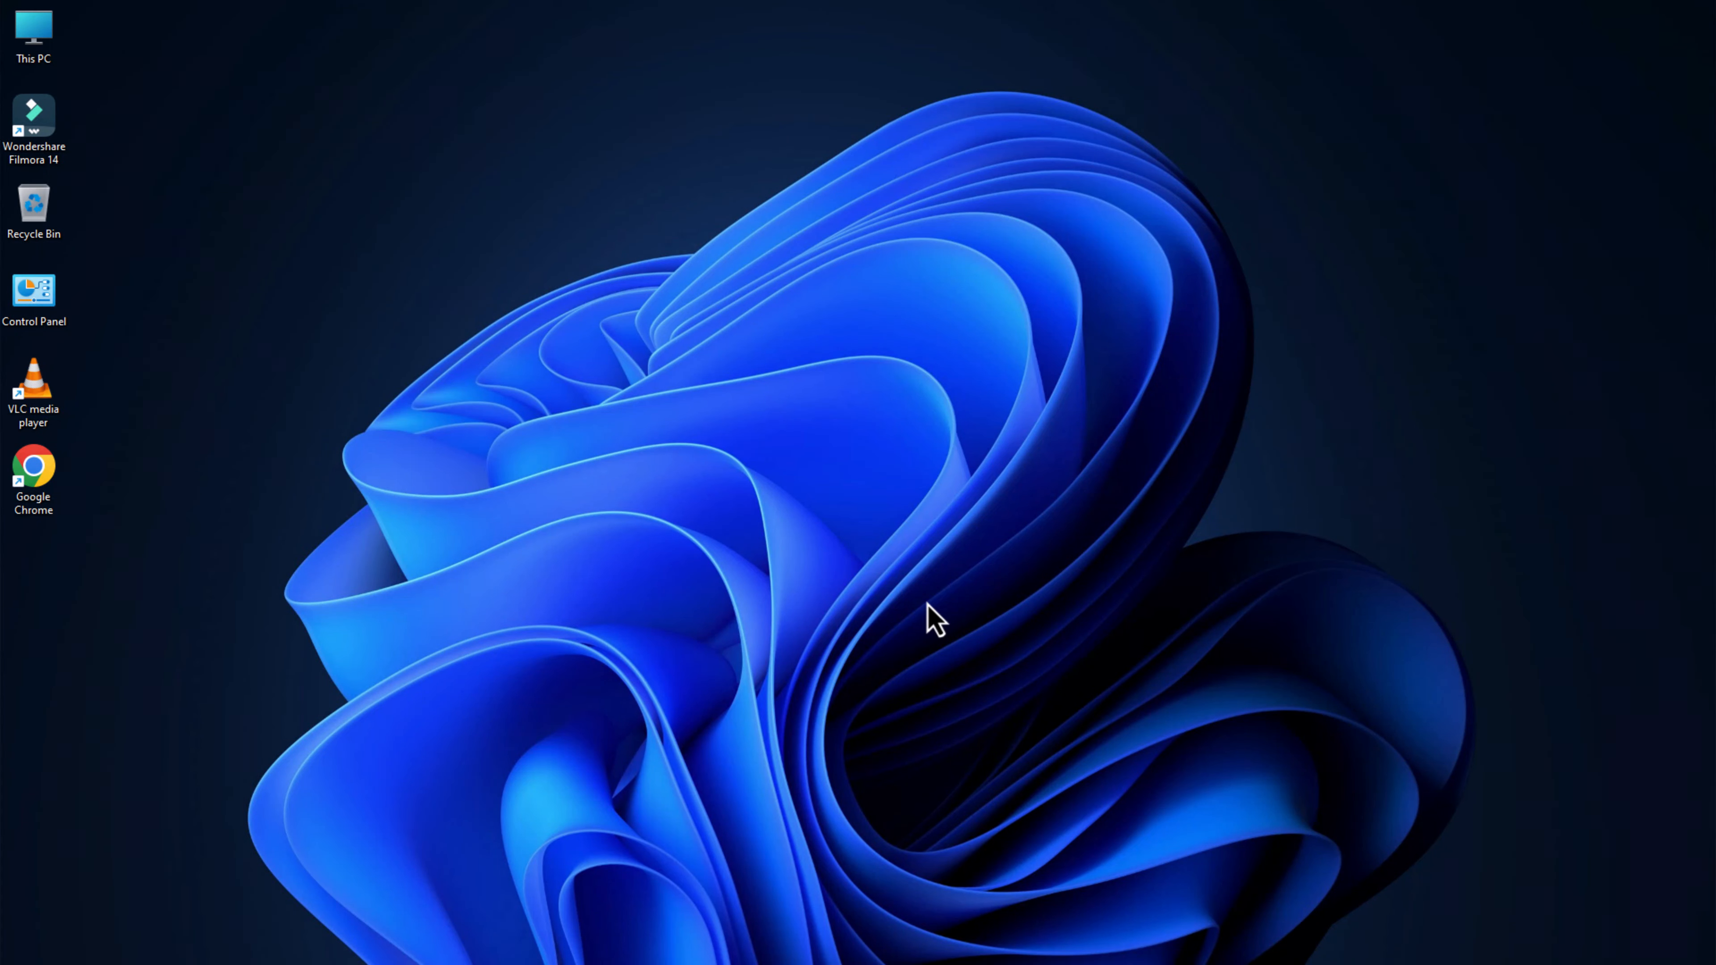
mouse_move(881, 950)
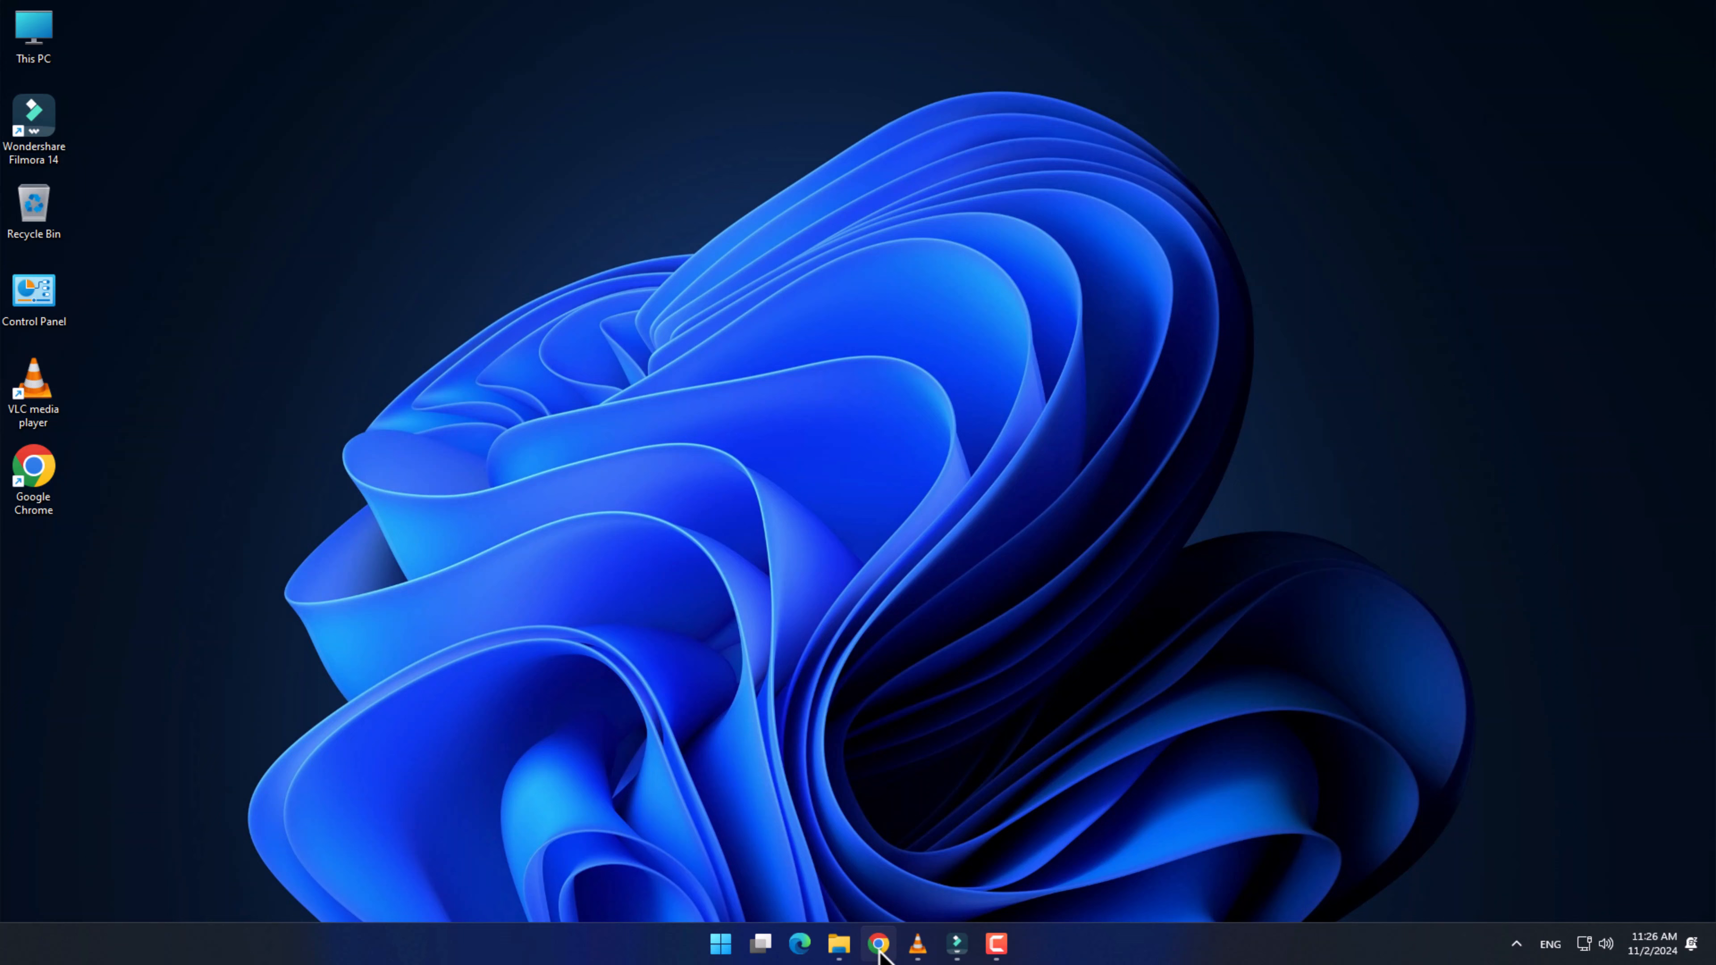
- Launch Google Chrome from the taskbar
click(878, 943)
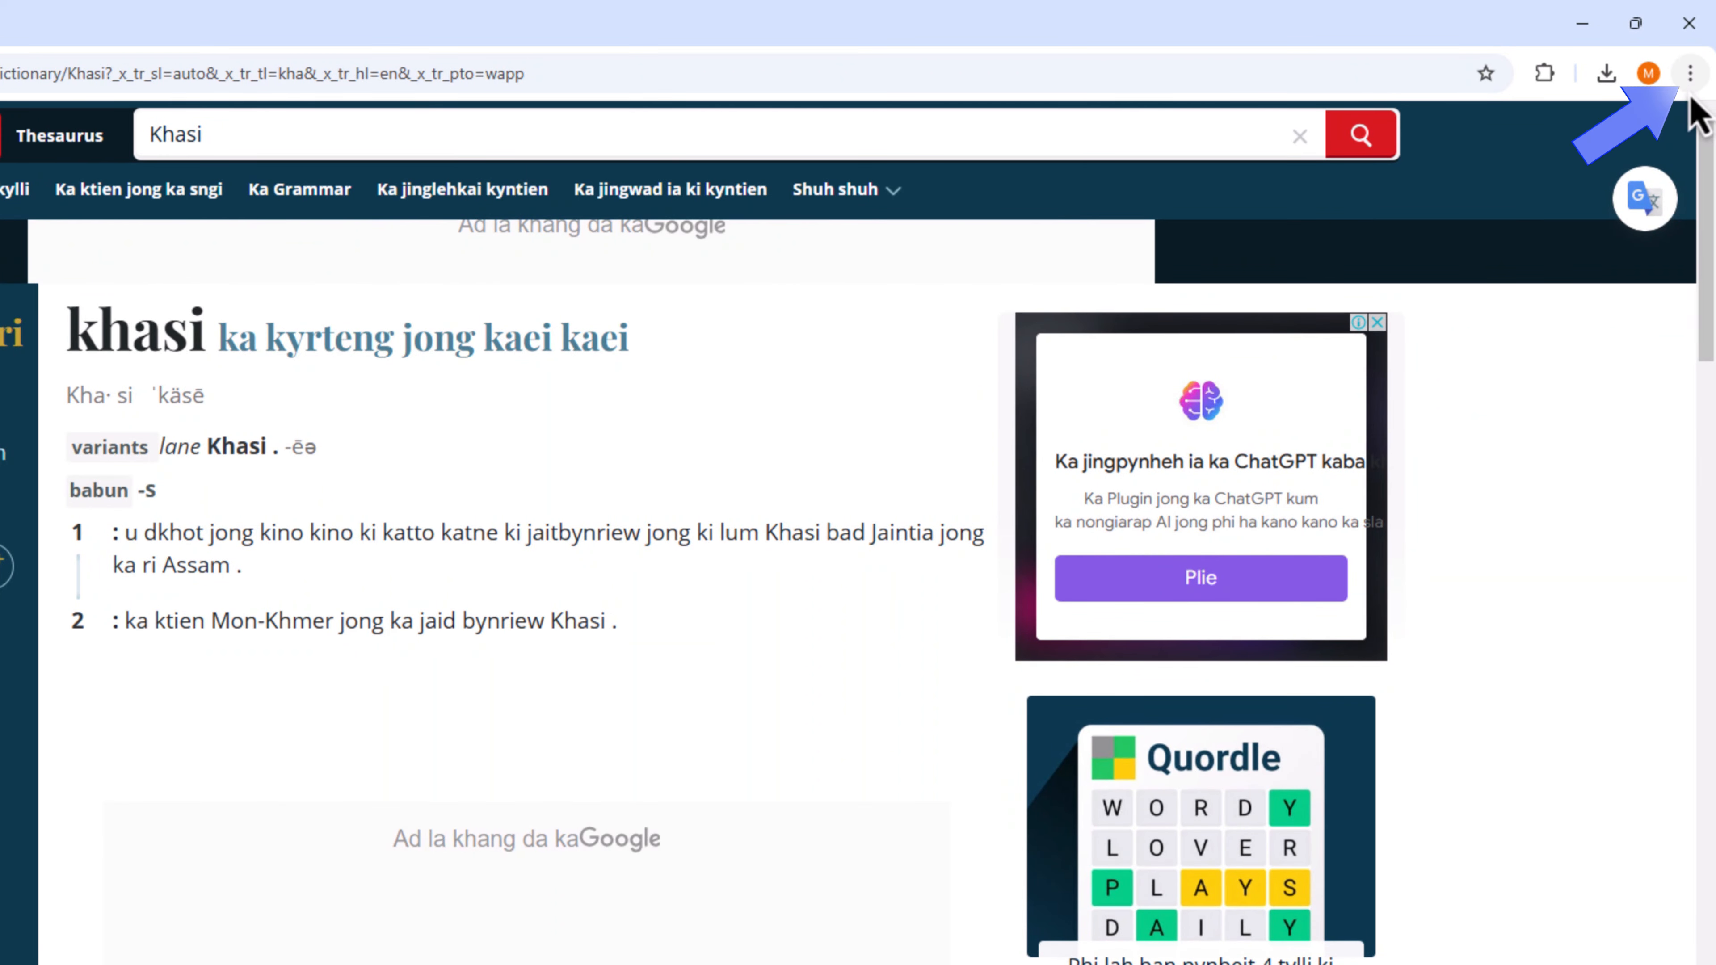
- Translate the Khasi dictionary page via Chrome's menu, choosing English as the target language
click(1689, 73)
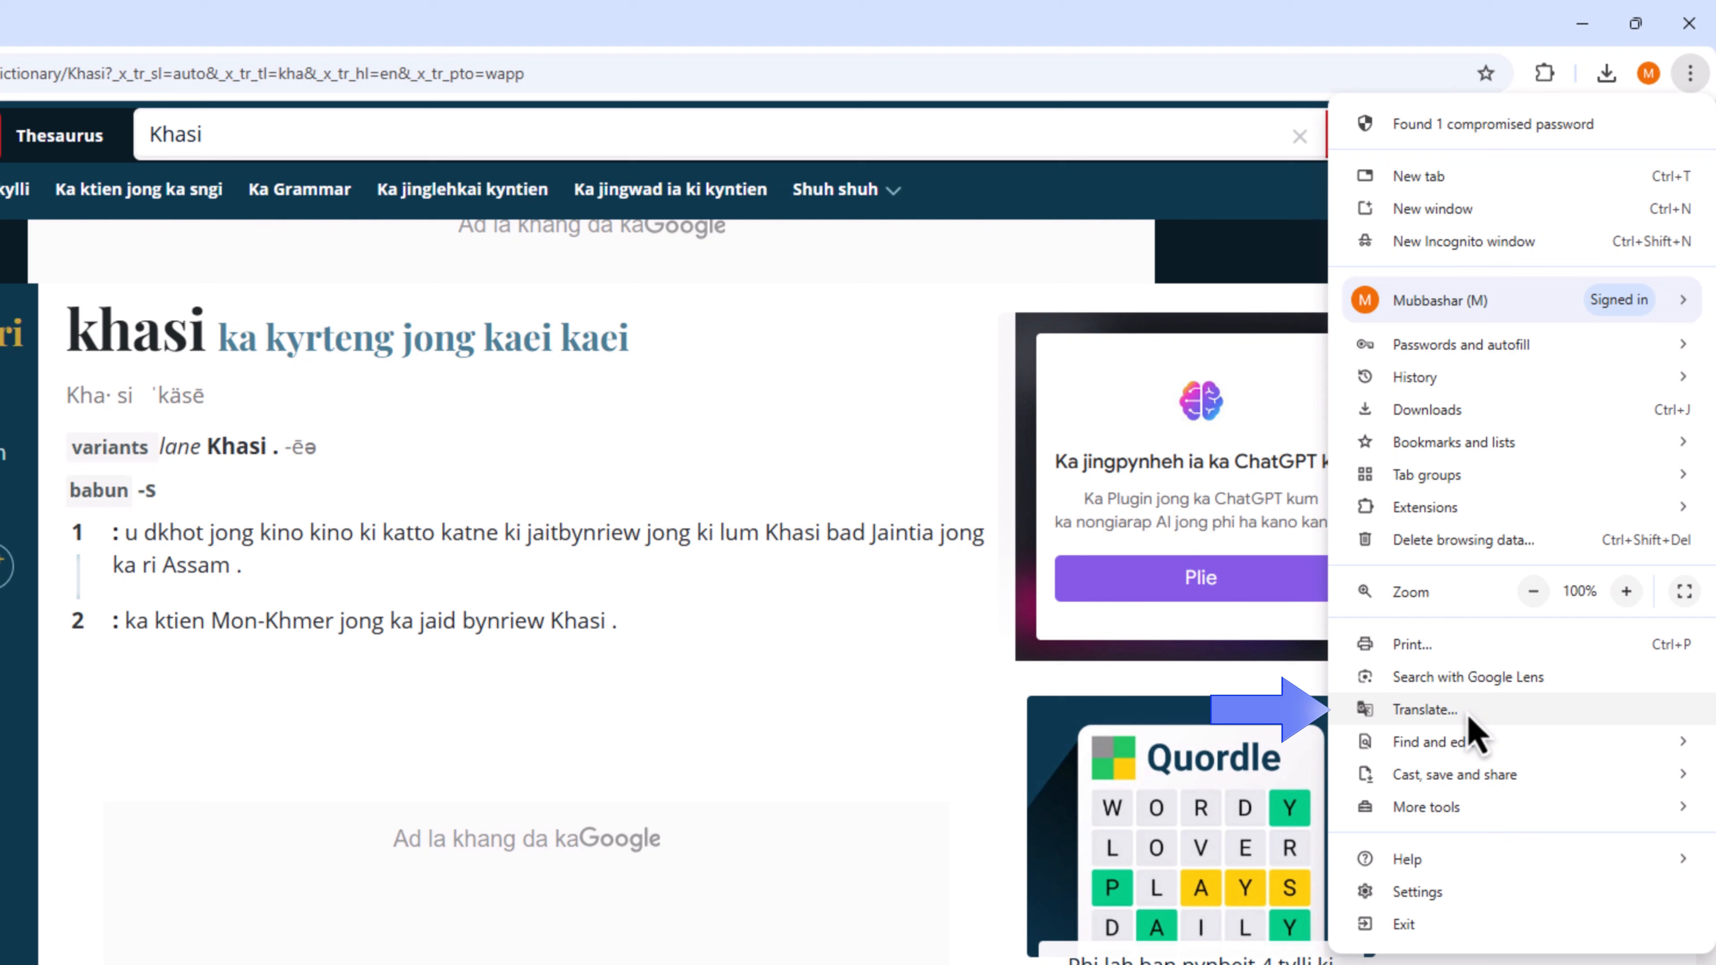
click(1423, 709)
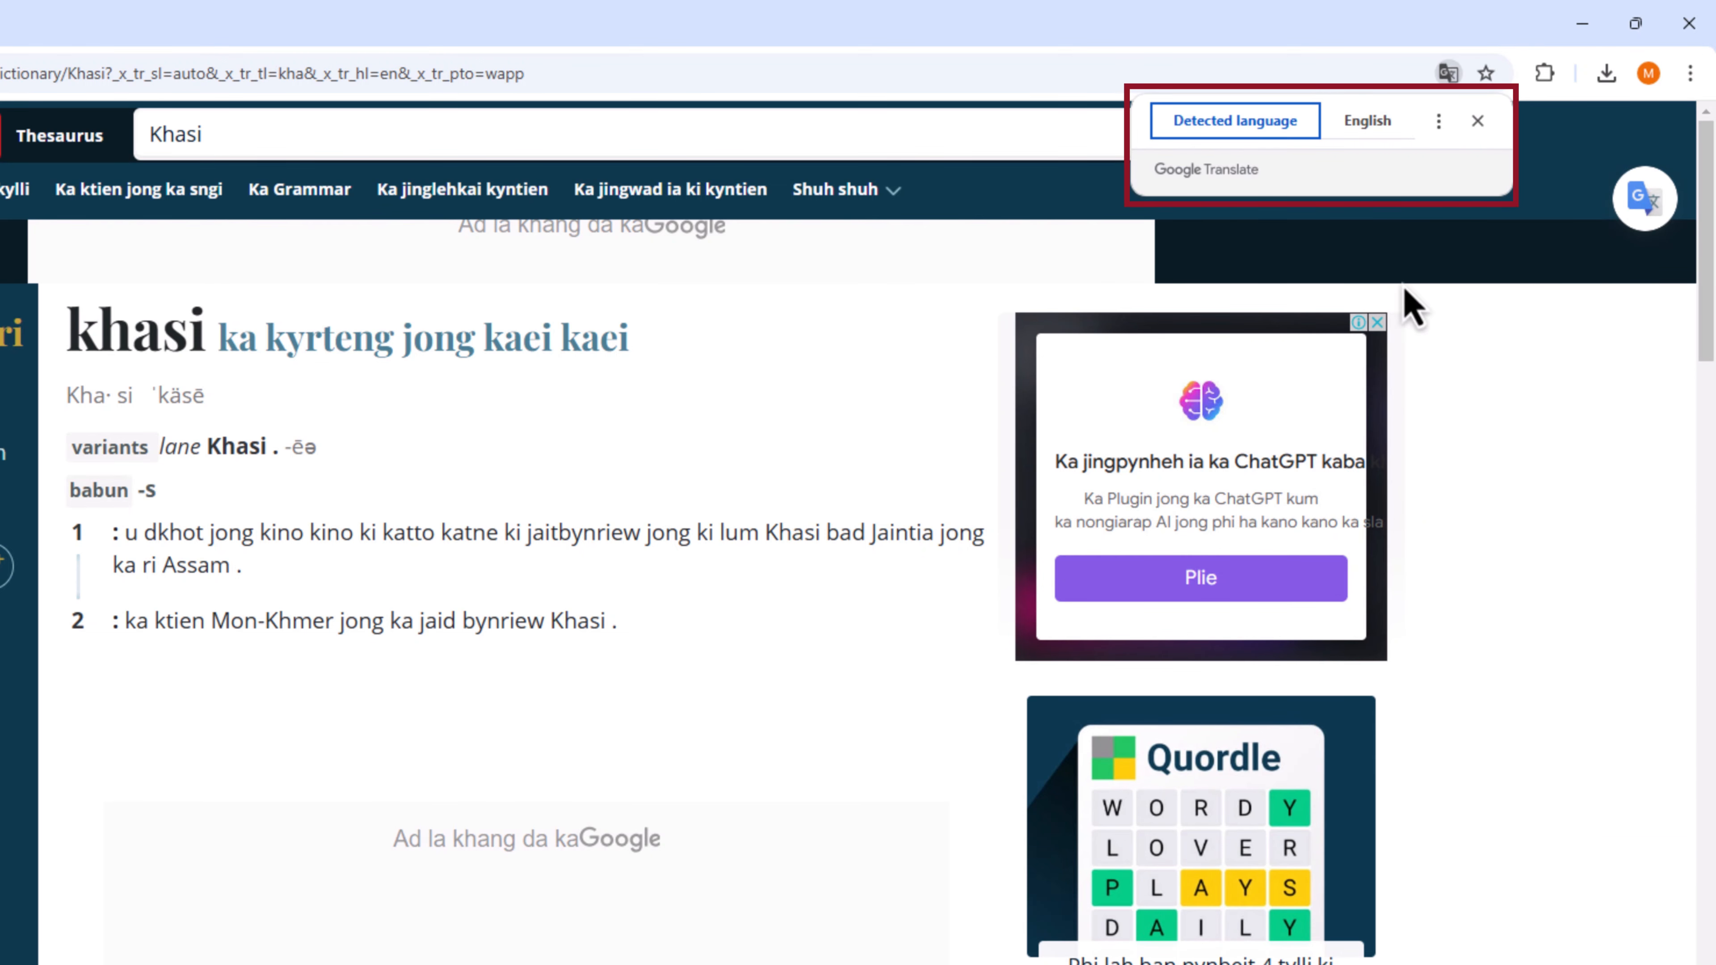
mouse_move(1389, 164)
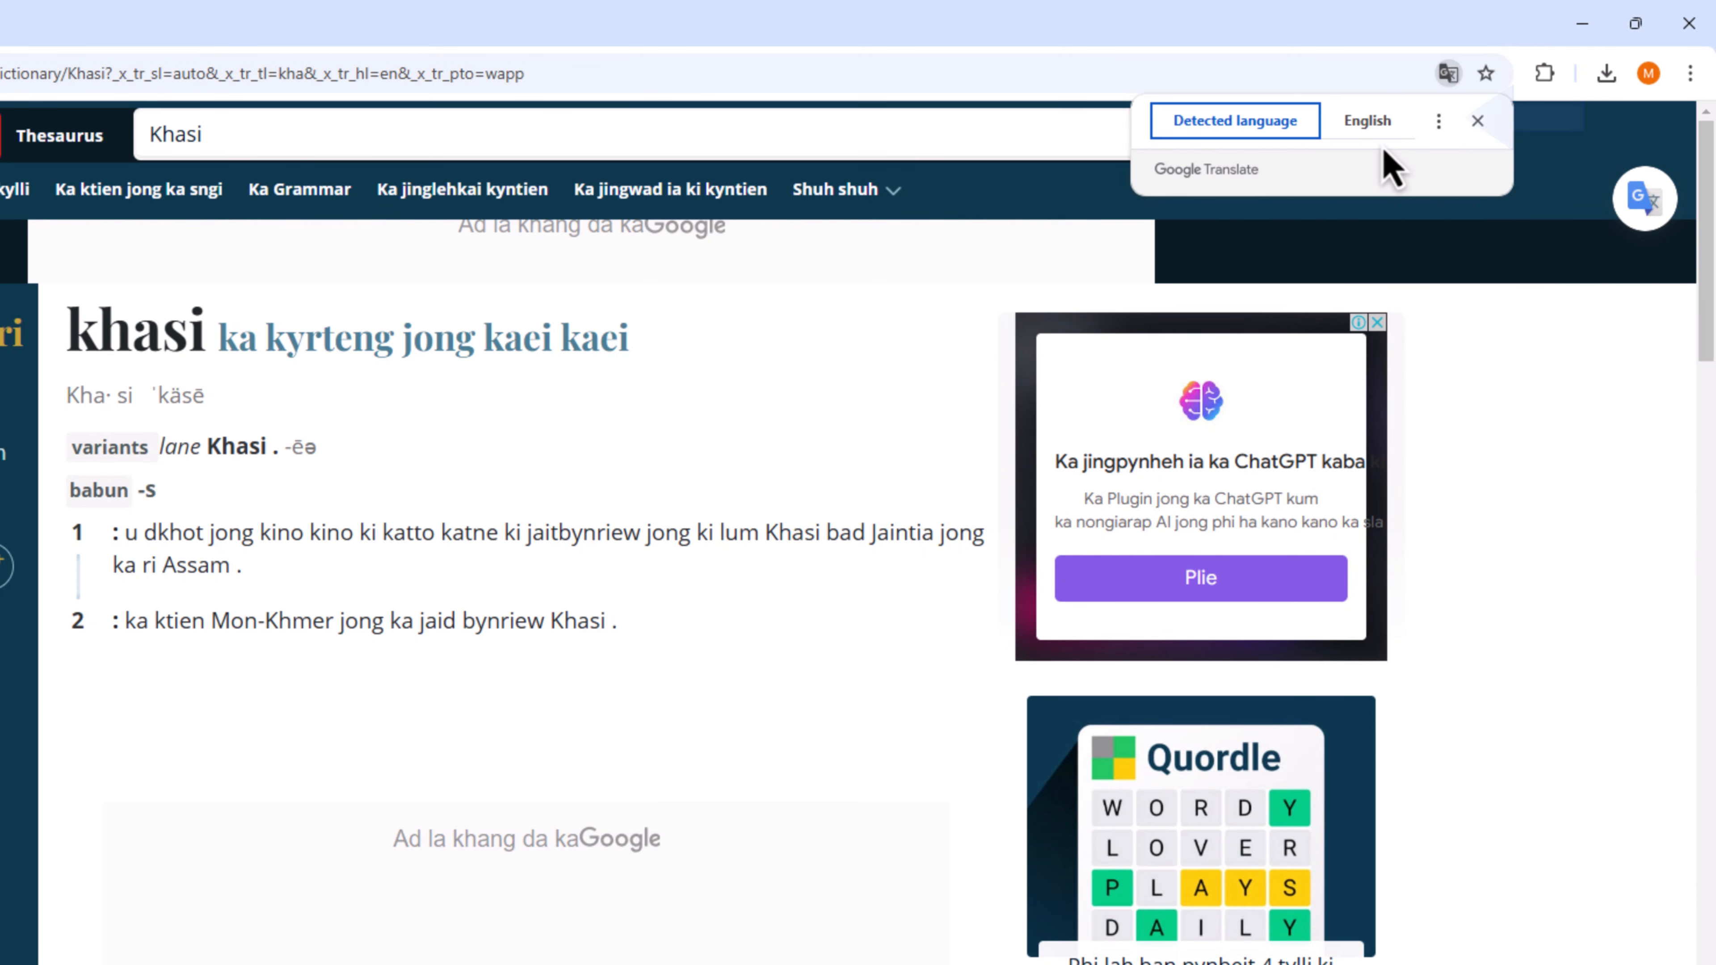
click(1443, 121)
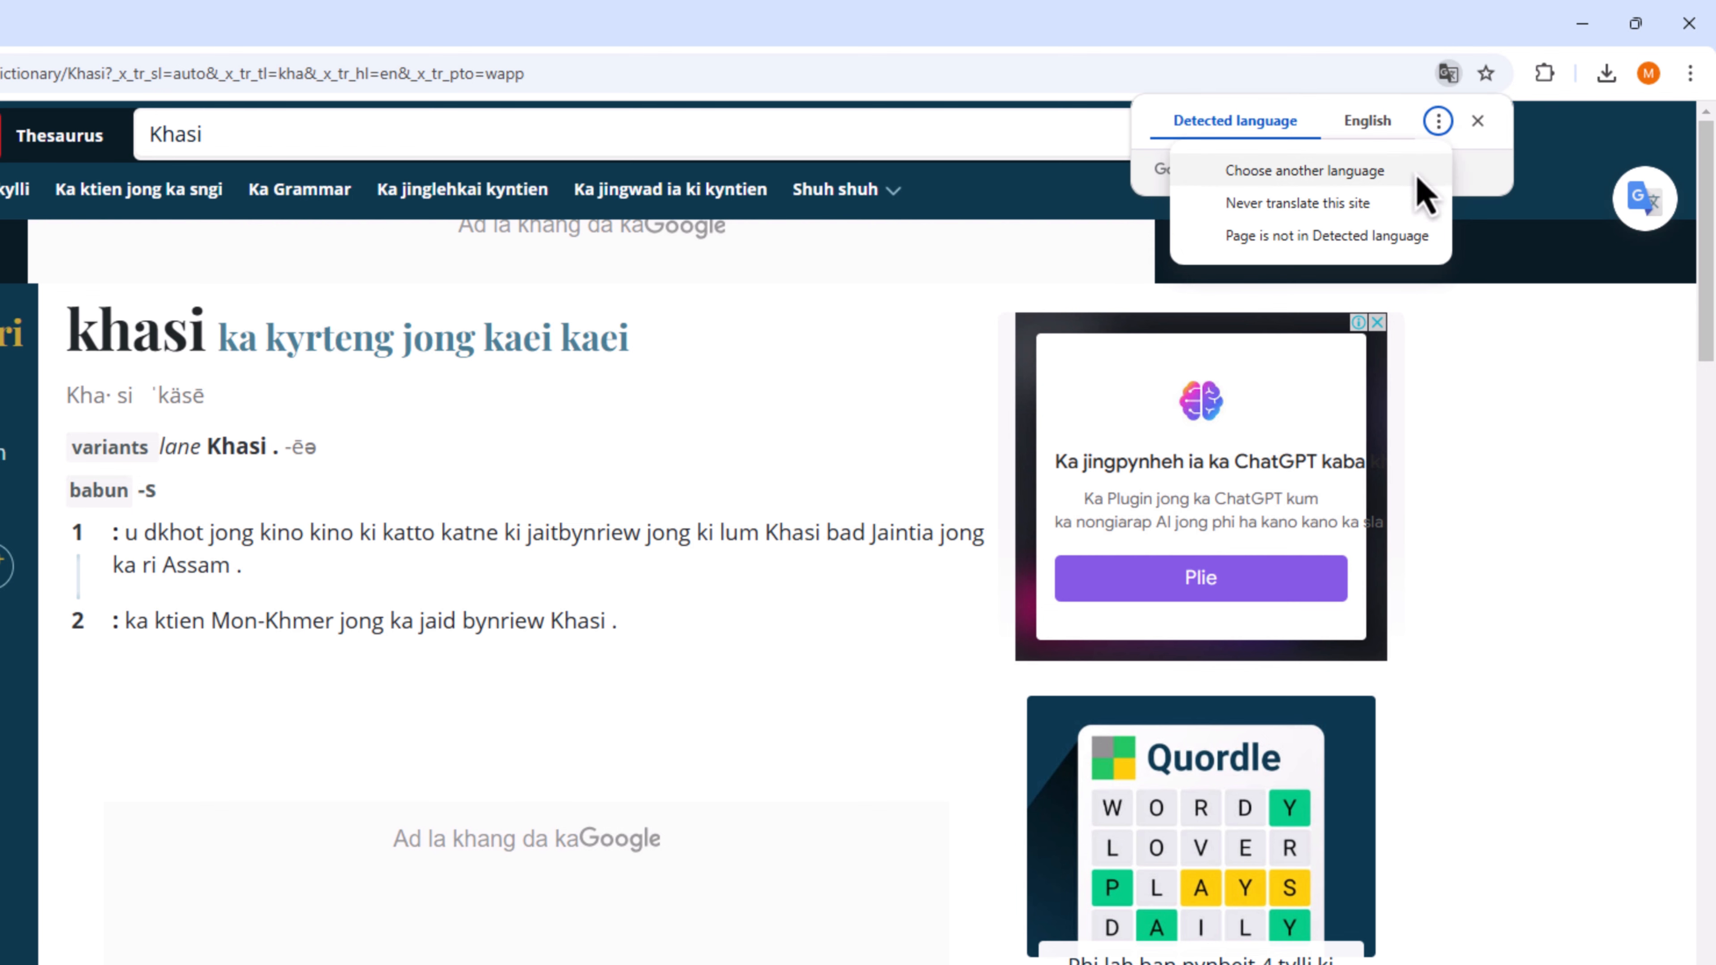
click(1298, 169)
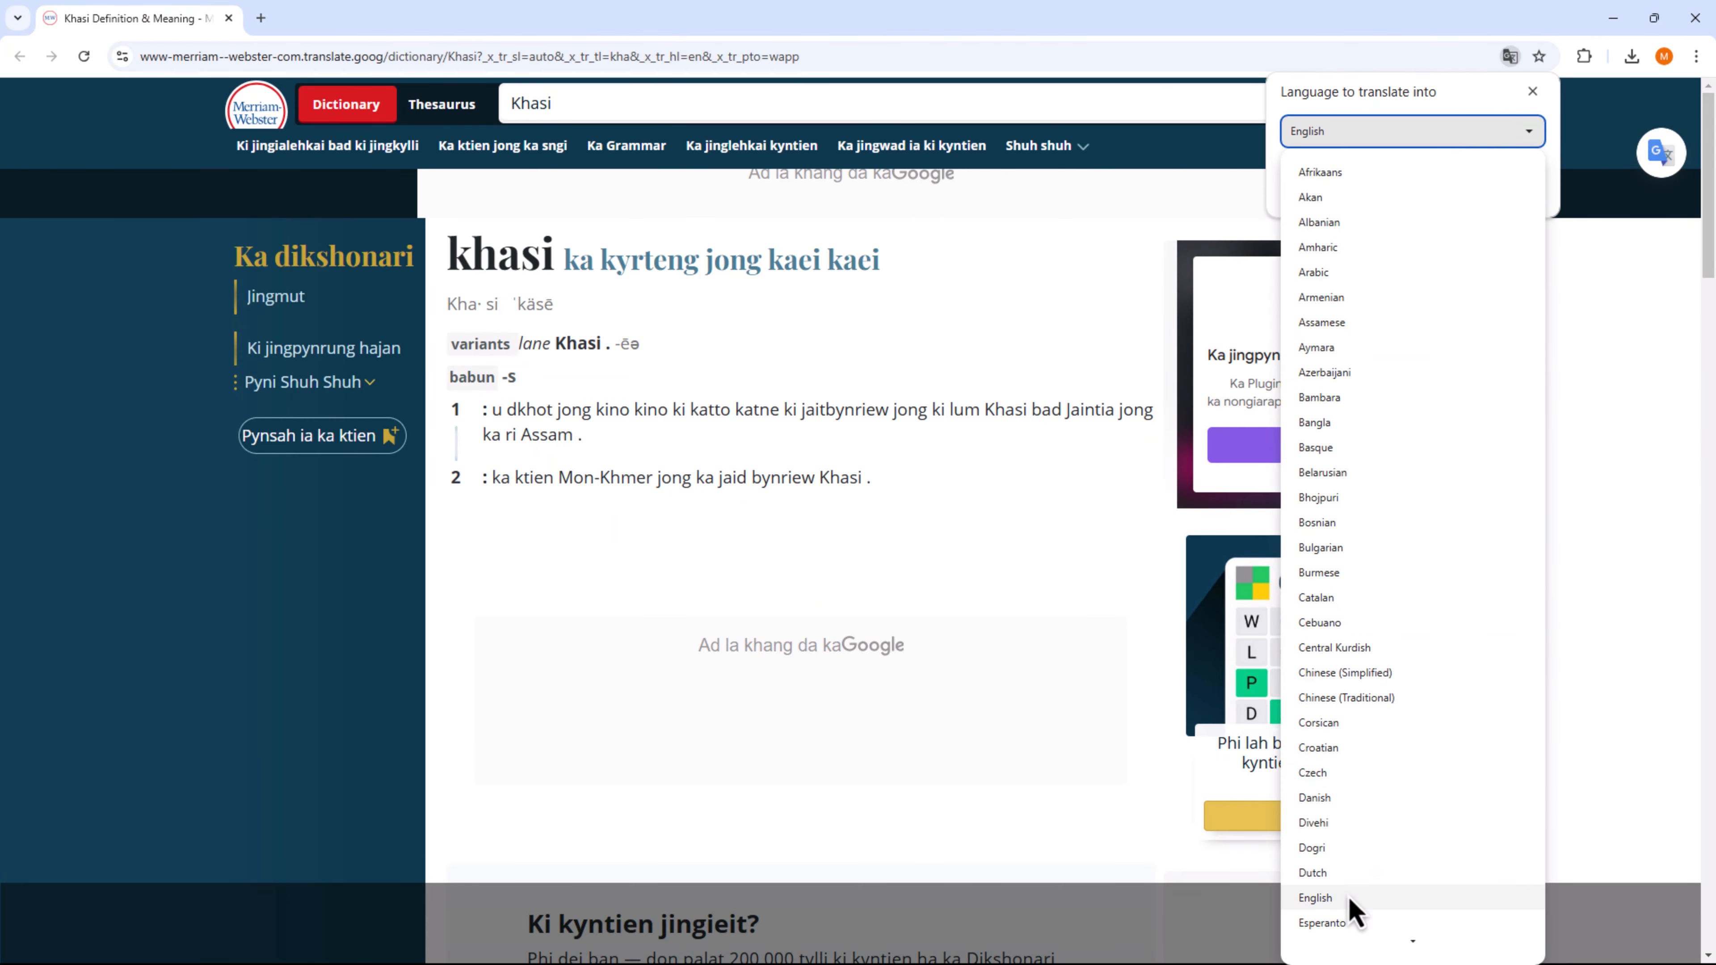
click(1315, 897)
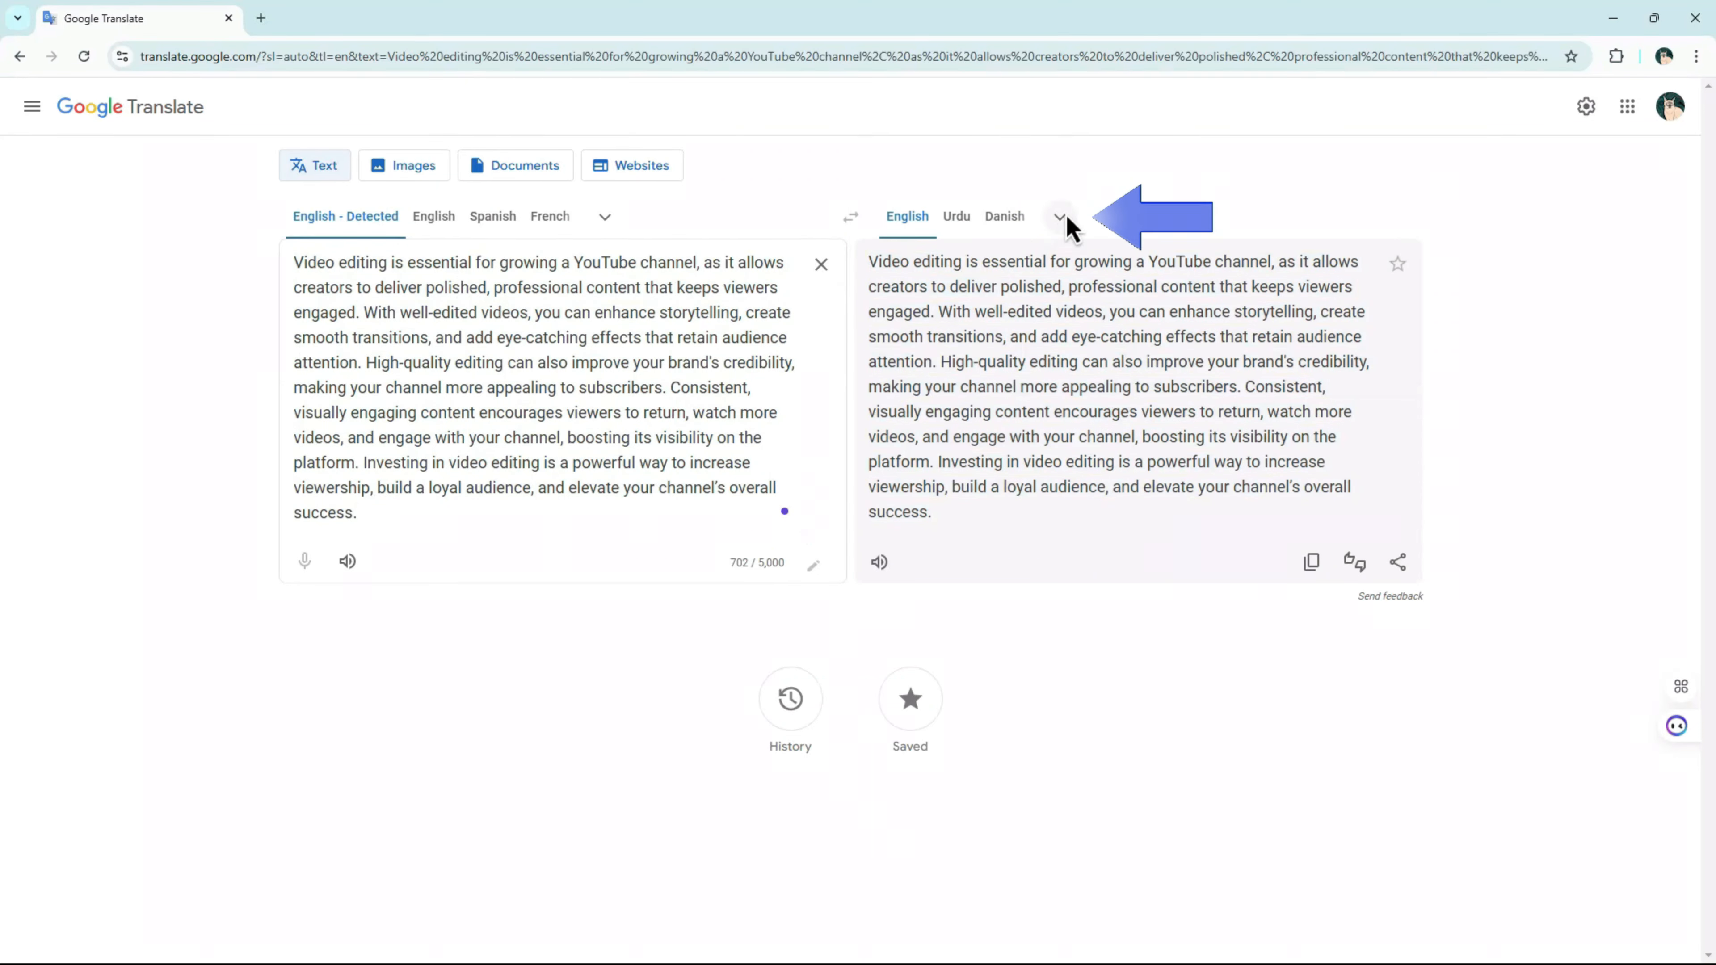
- Switch Google Translate's output language from the full list, picking Limburgish then Dinka
click(1058, 216)
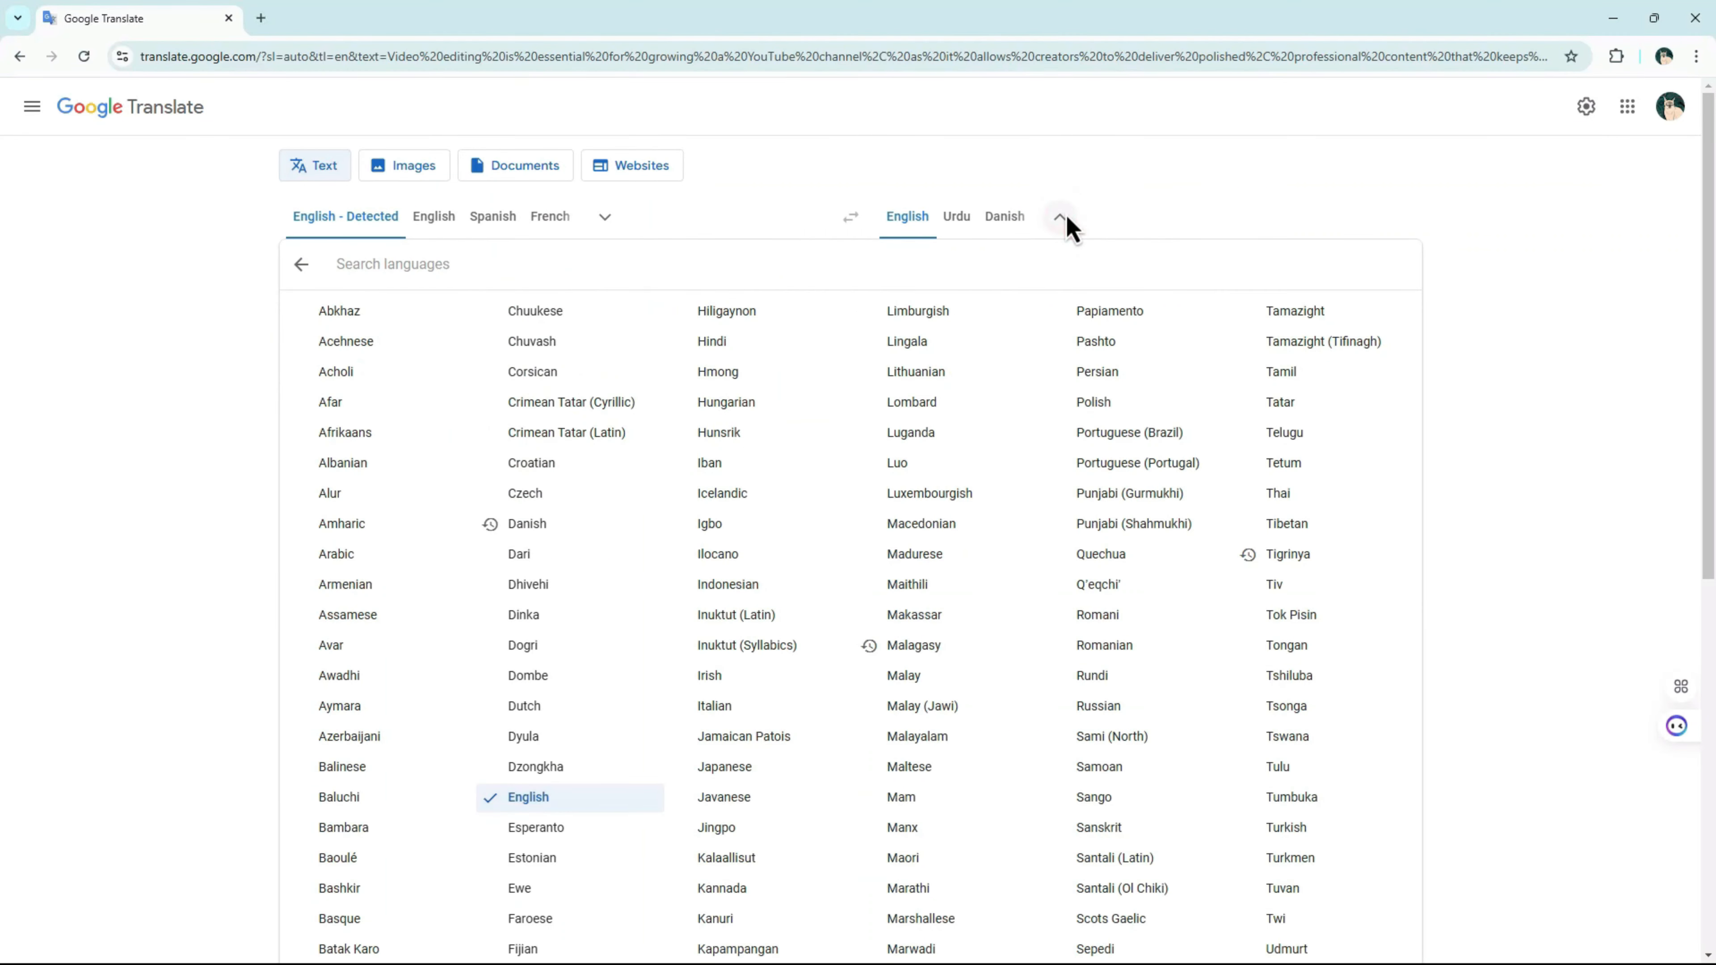
click(917, 311)
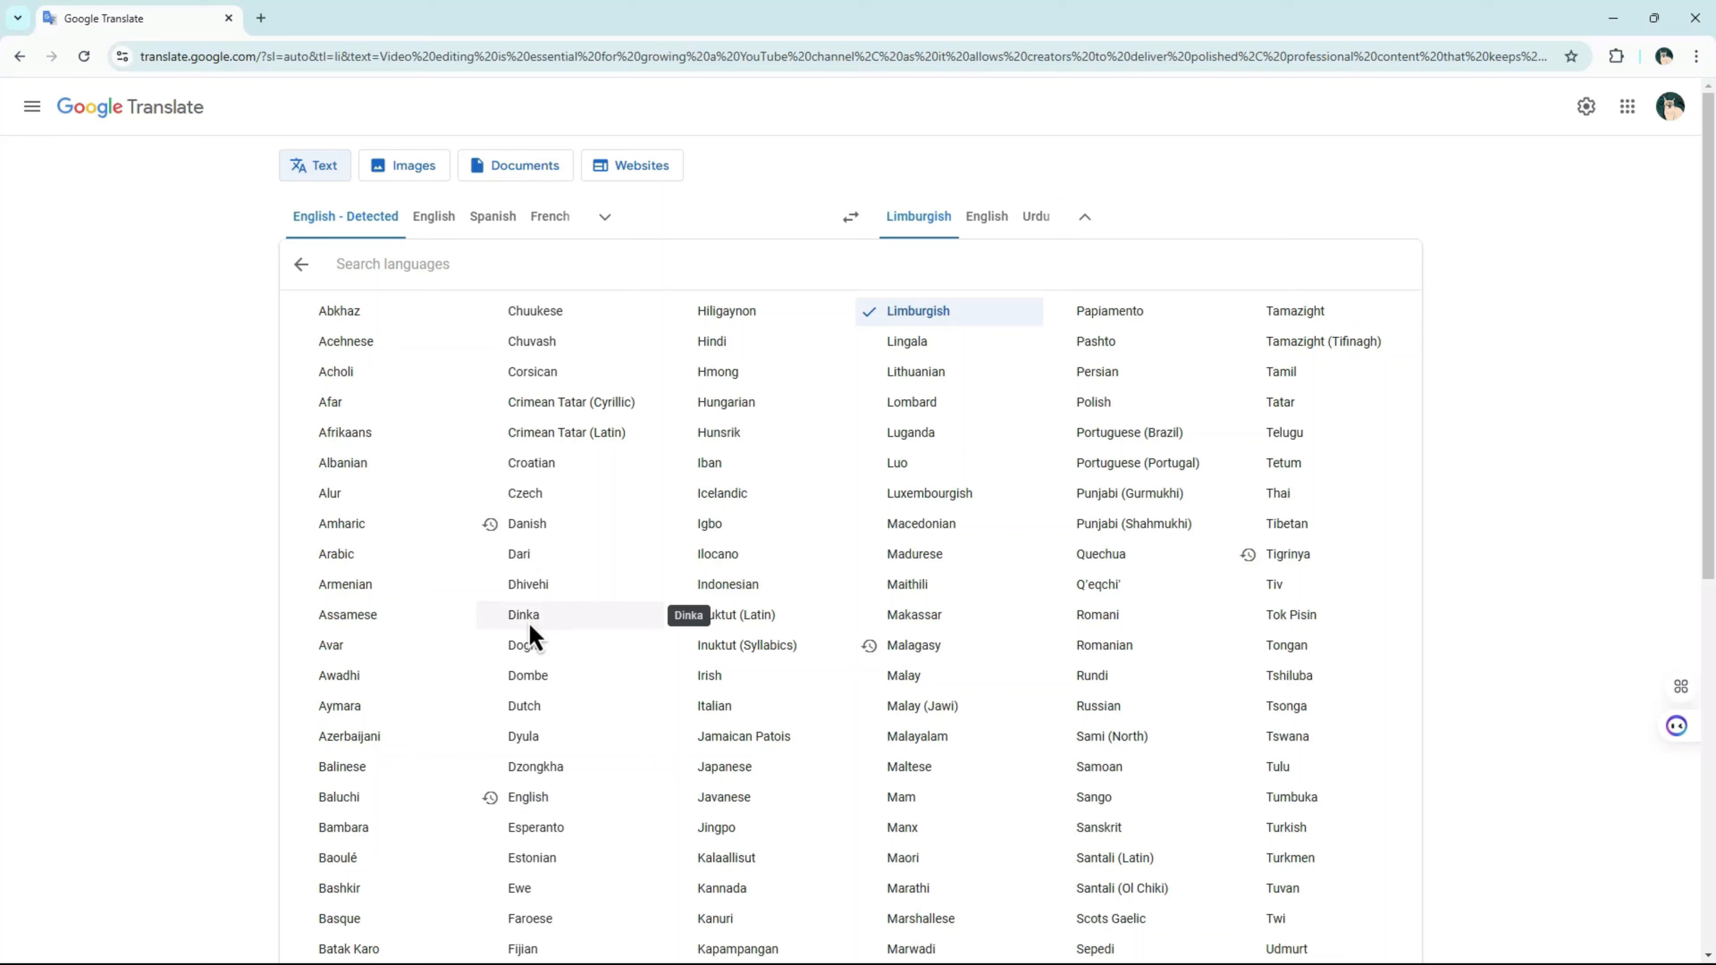
click(523, 614)
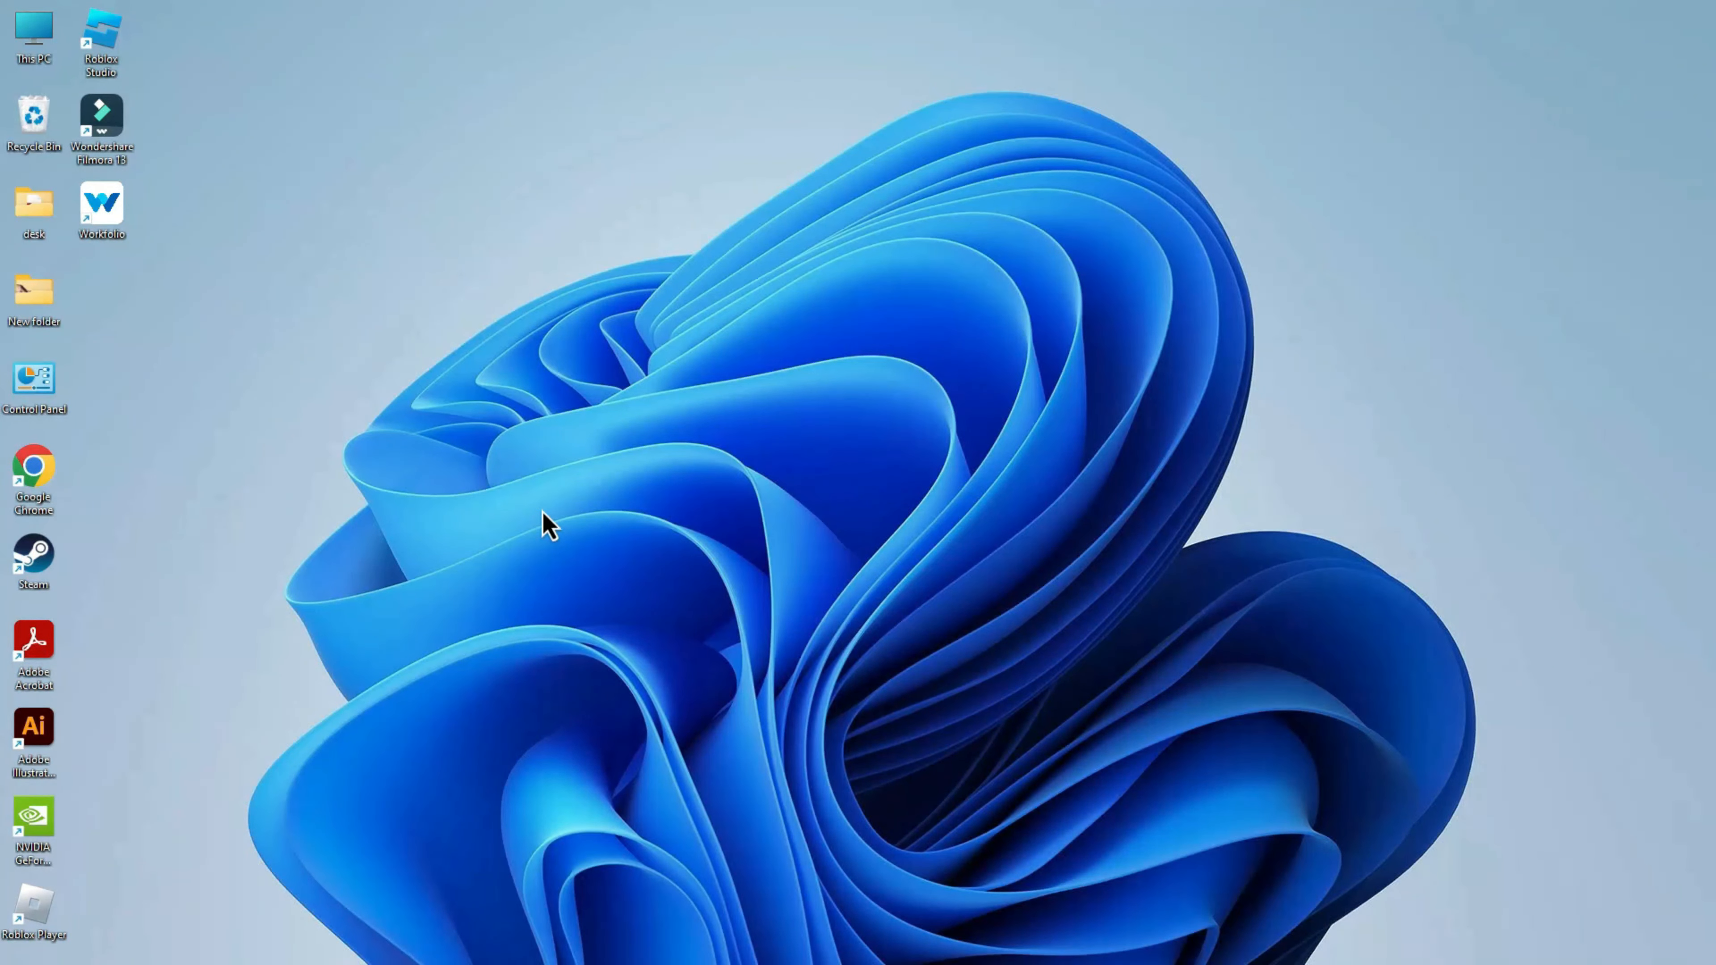
mouse_move(405, 943)
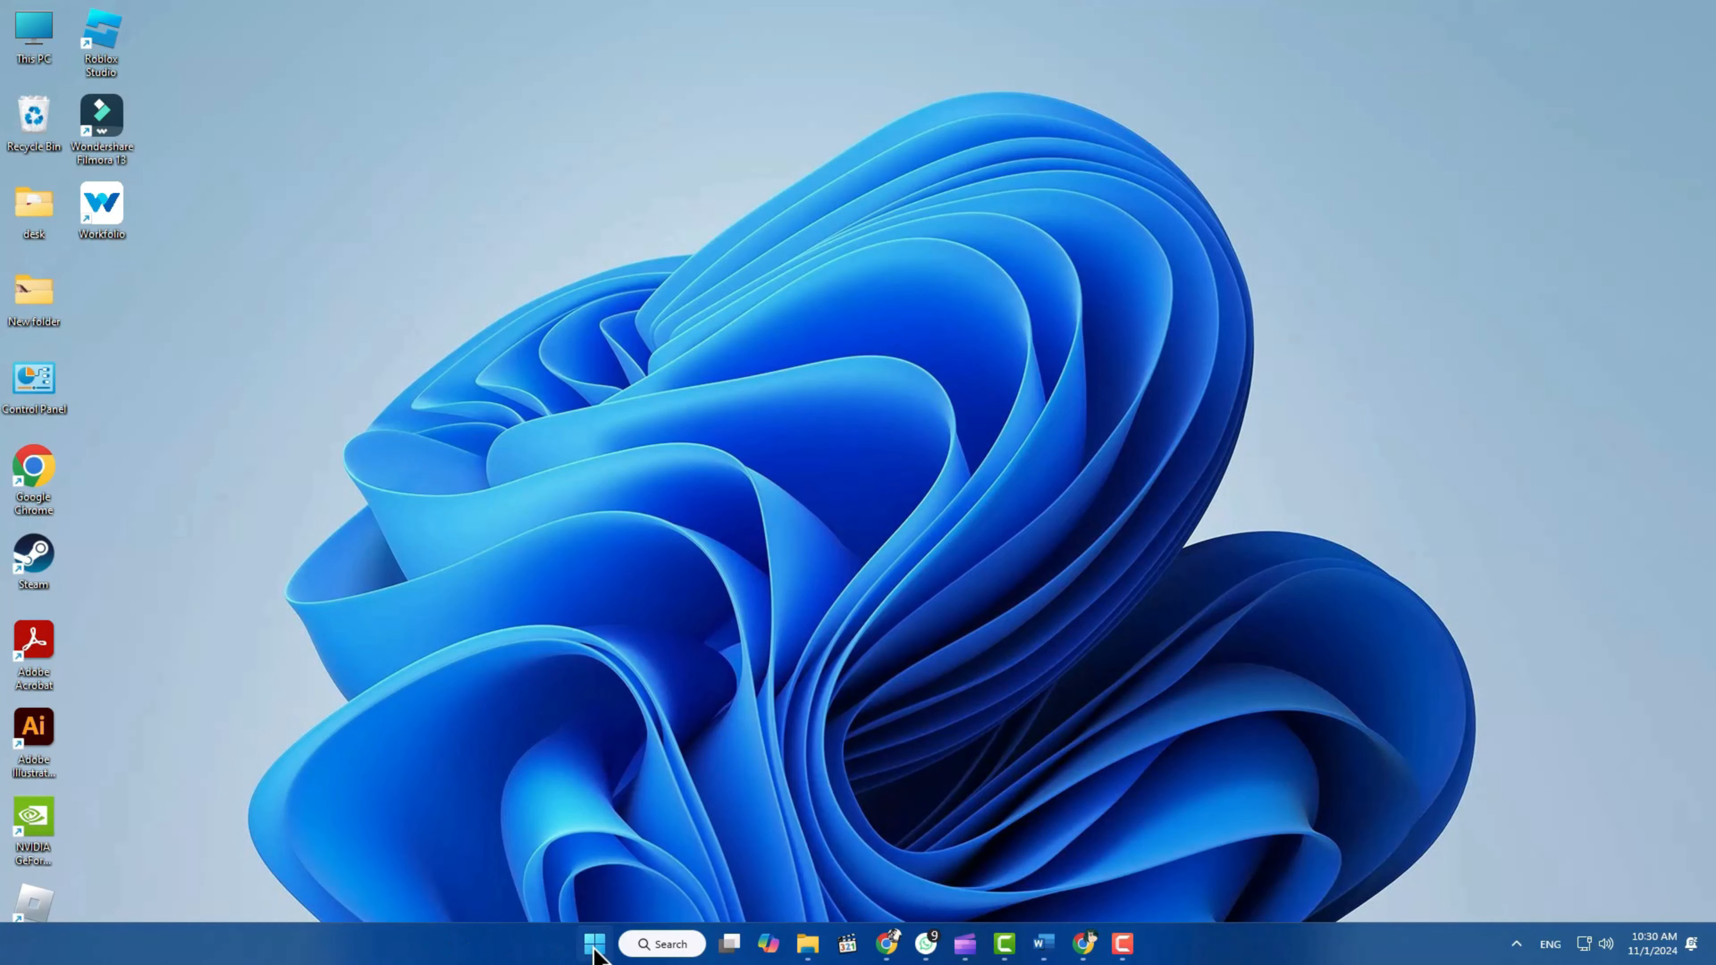
- Launch Windows Settings from the Start menu's pinned apps
click(594, 944)
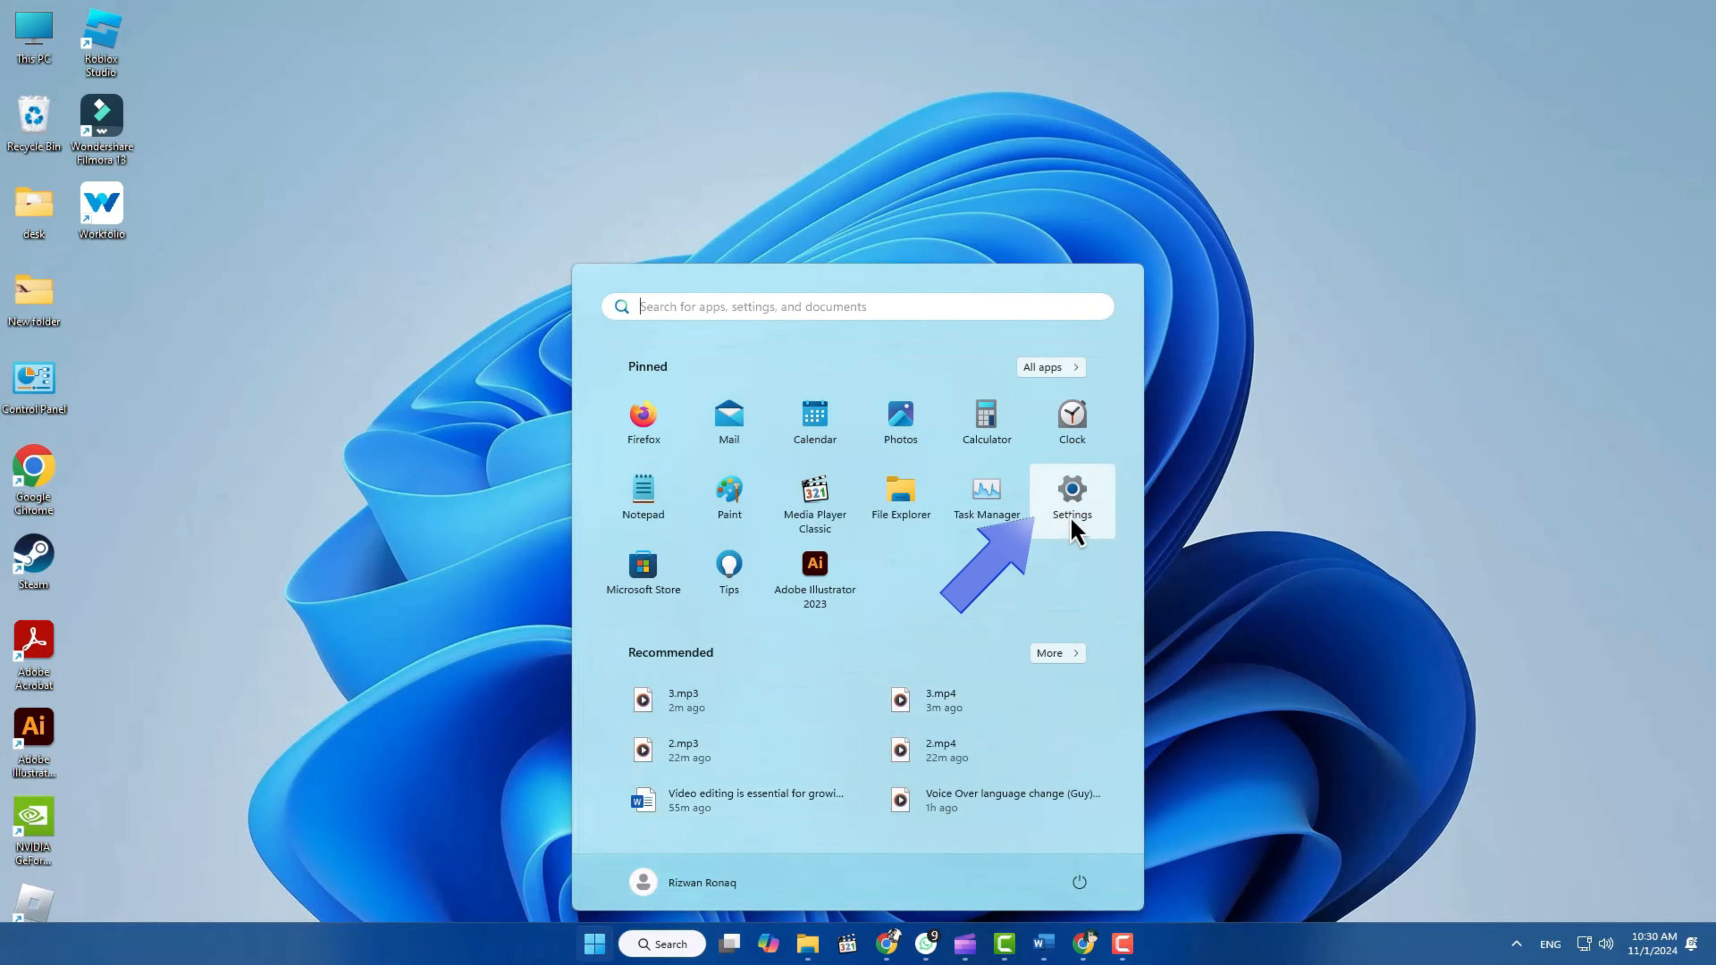
click(1071, 499)
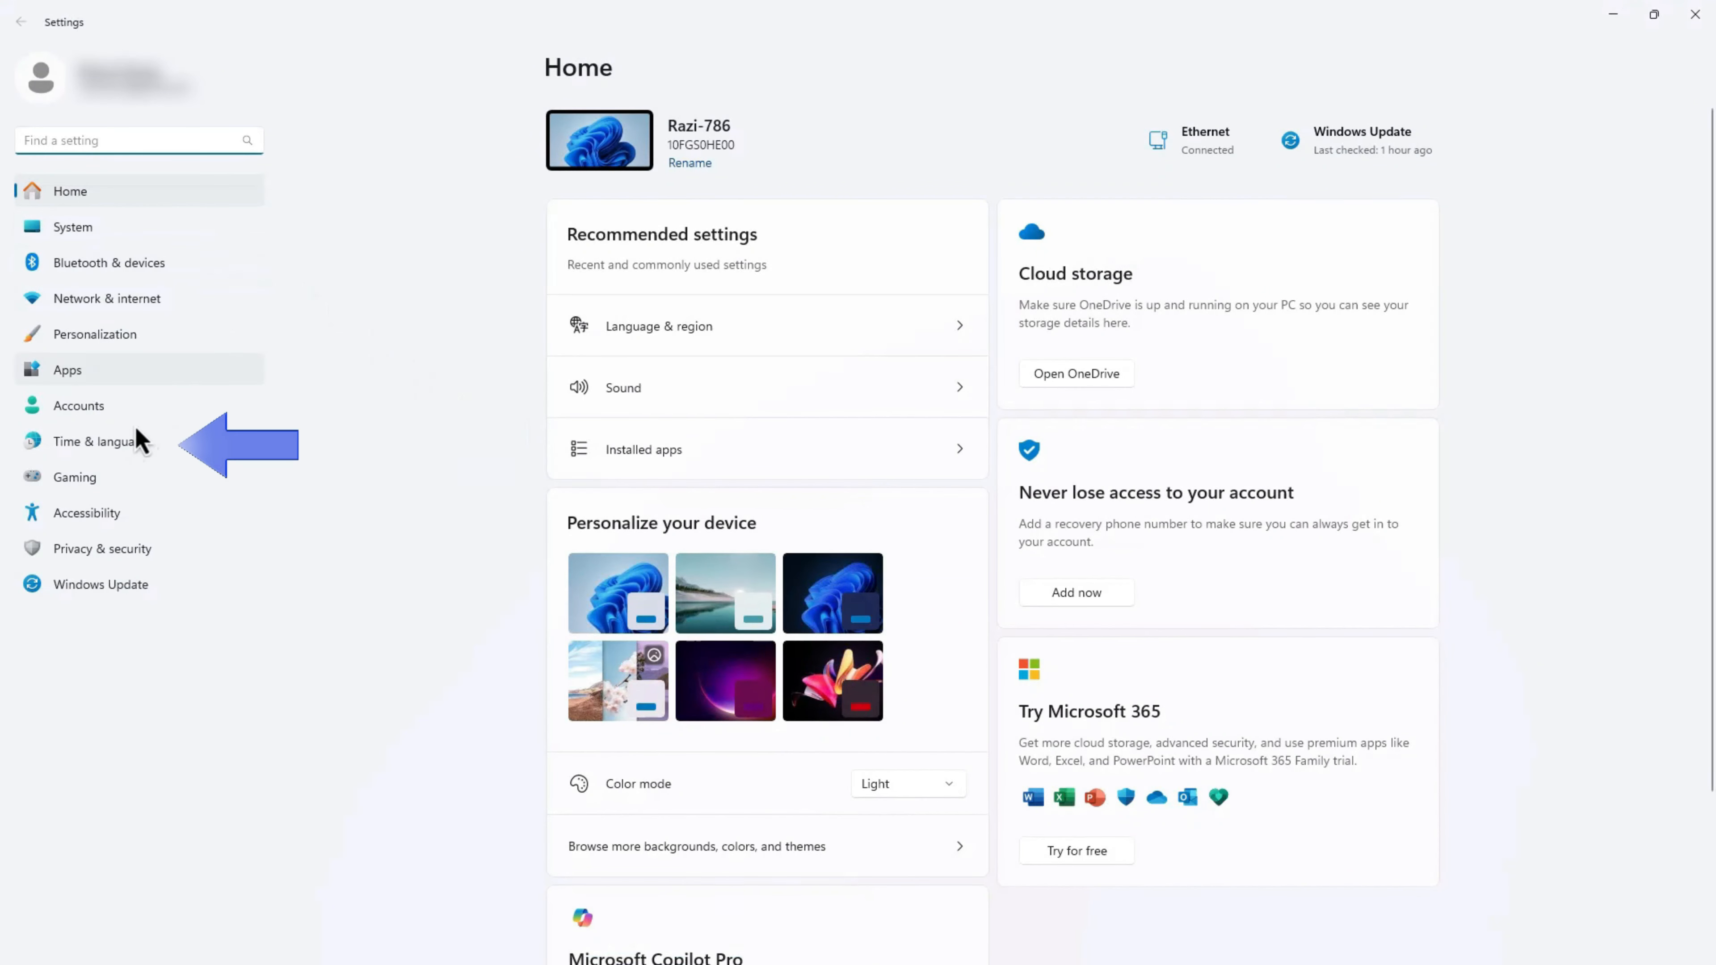
- Go to Time & language and begin adding a new preferred language
click(93, 440)
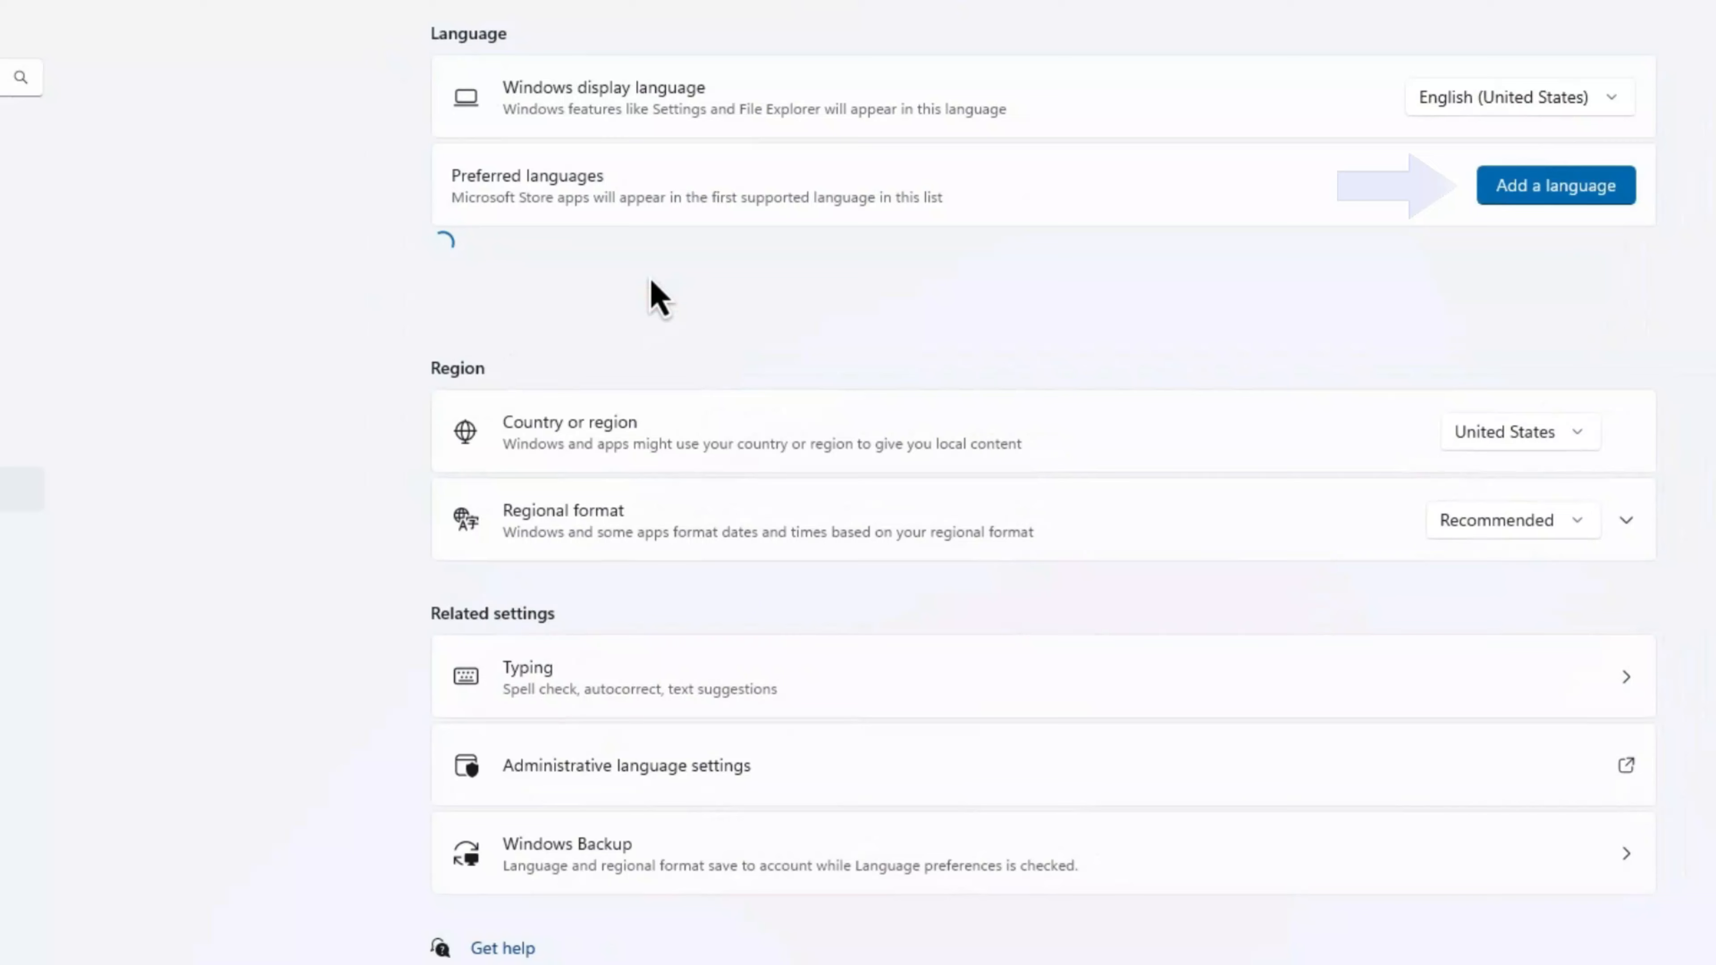
click(1555, 185)
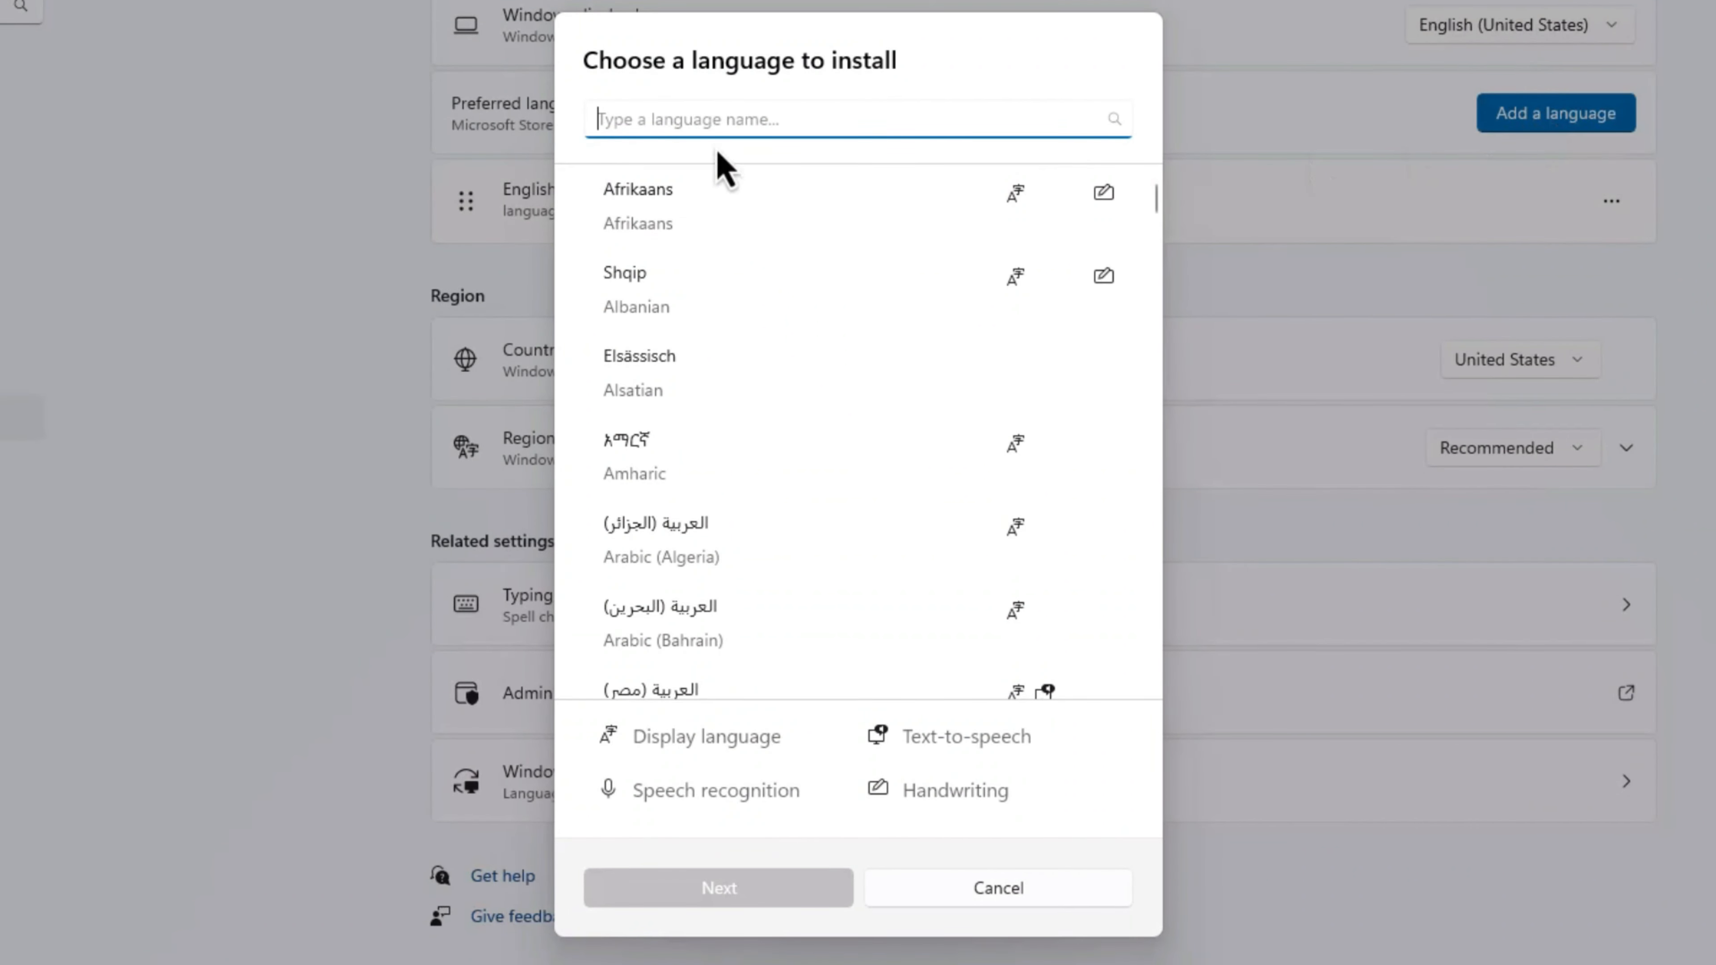
- Search 'English' and select English (Canada) as the language to install
text(English)
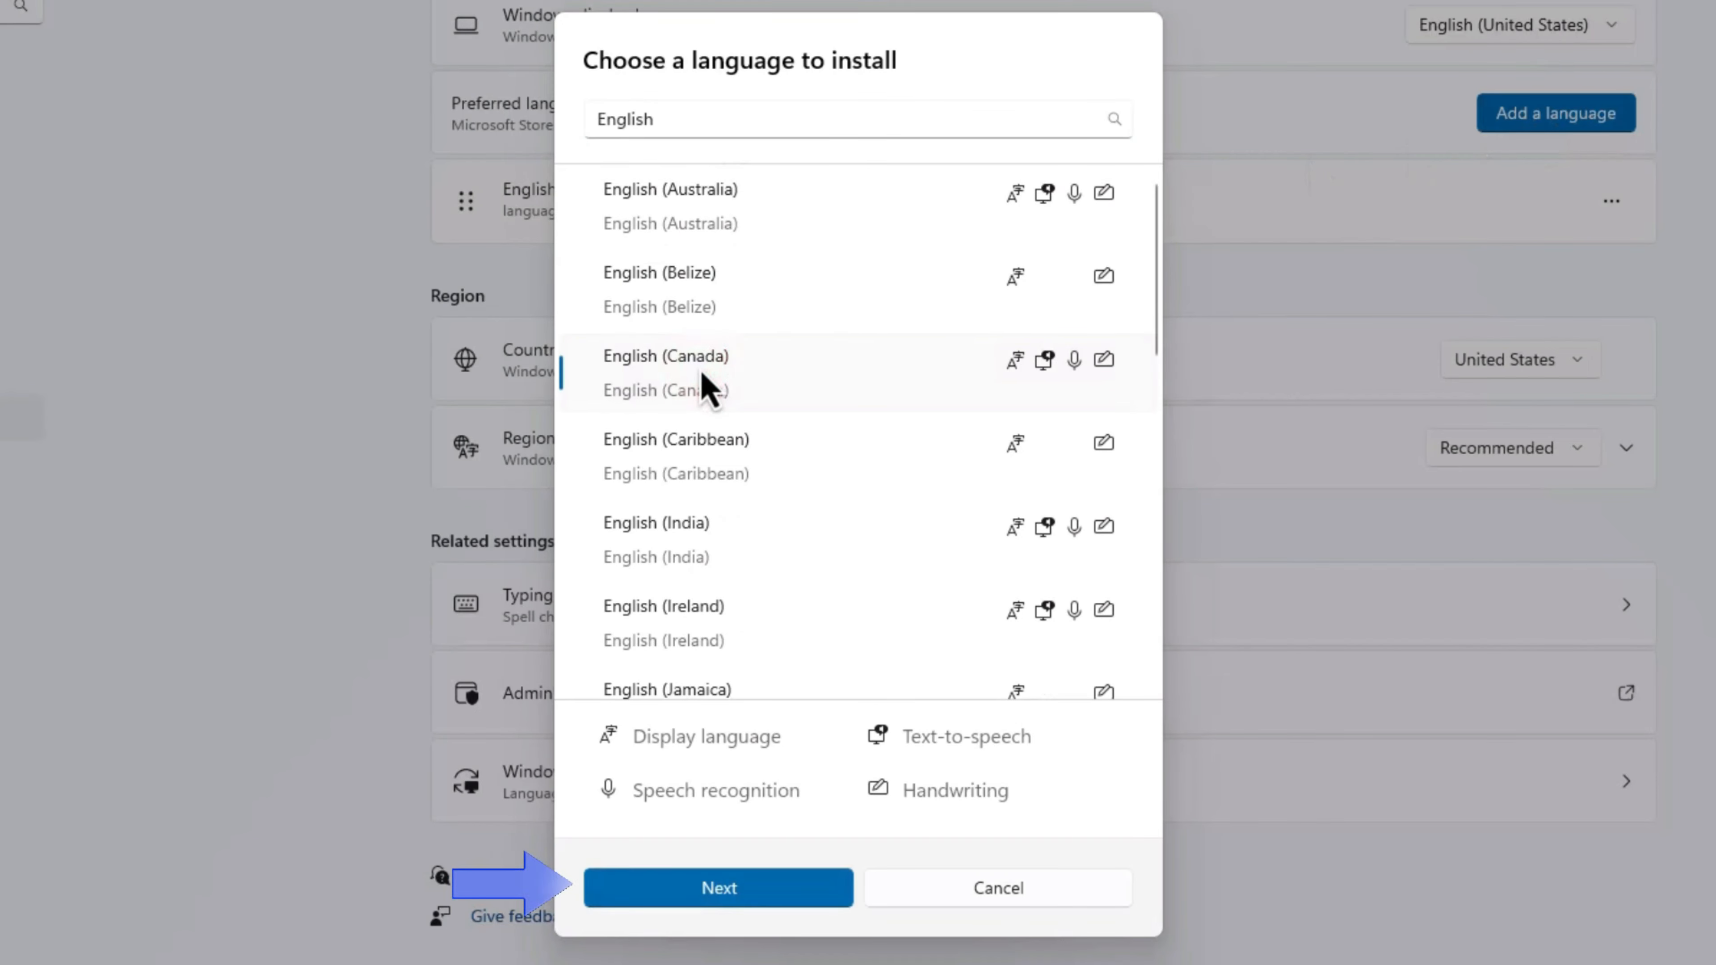
click(717, 887)
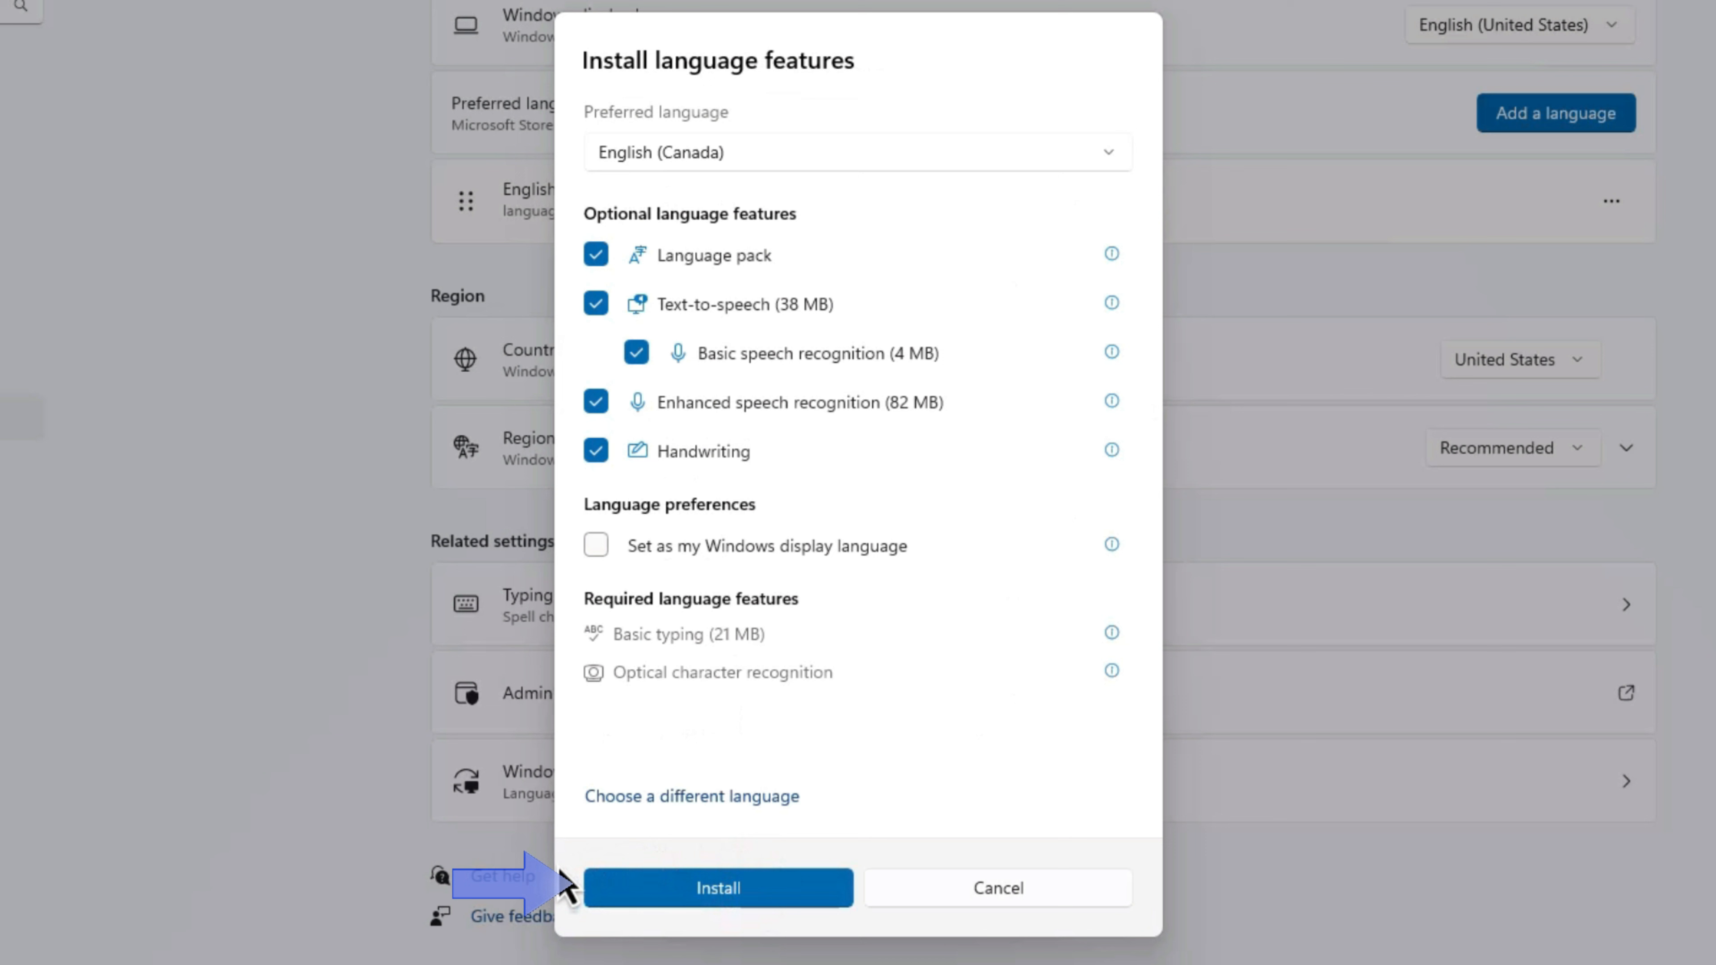
mouse_move(783, 936)
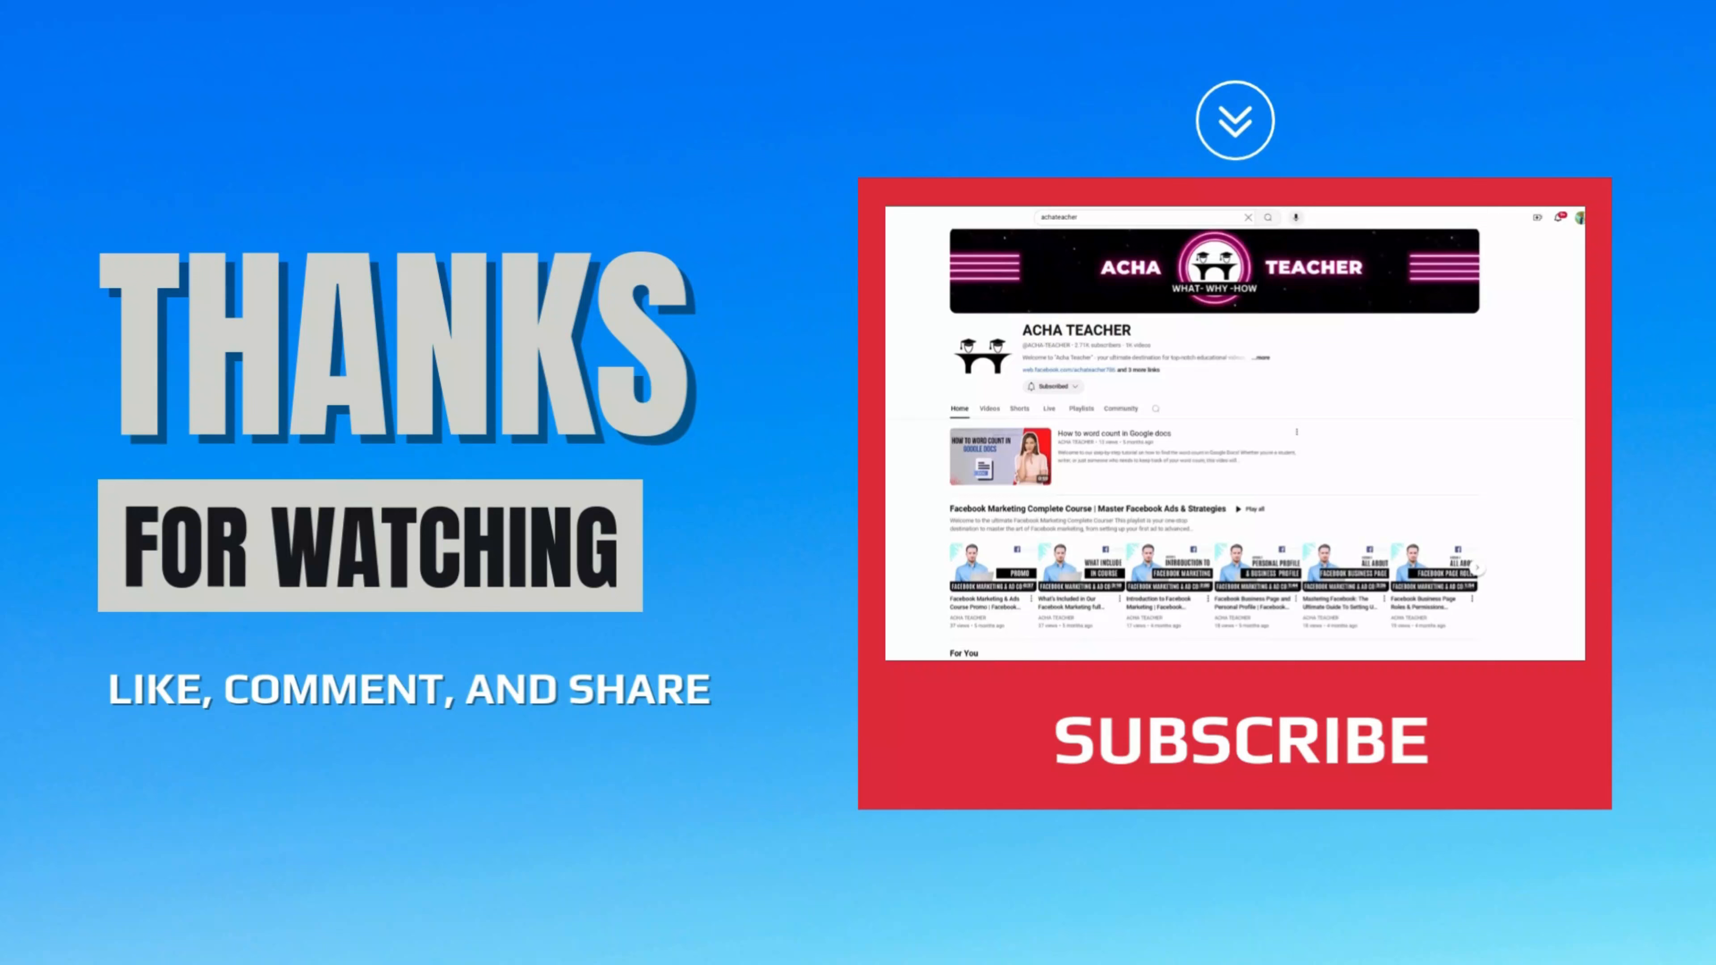
scroll(down, 3)
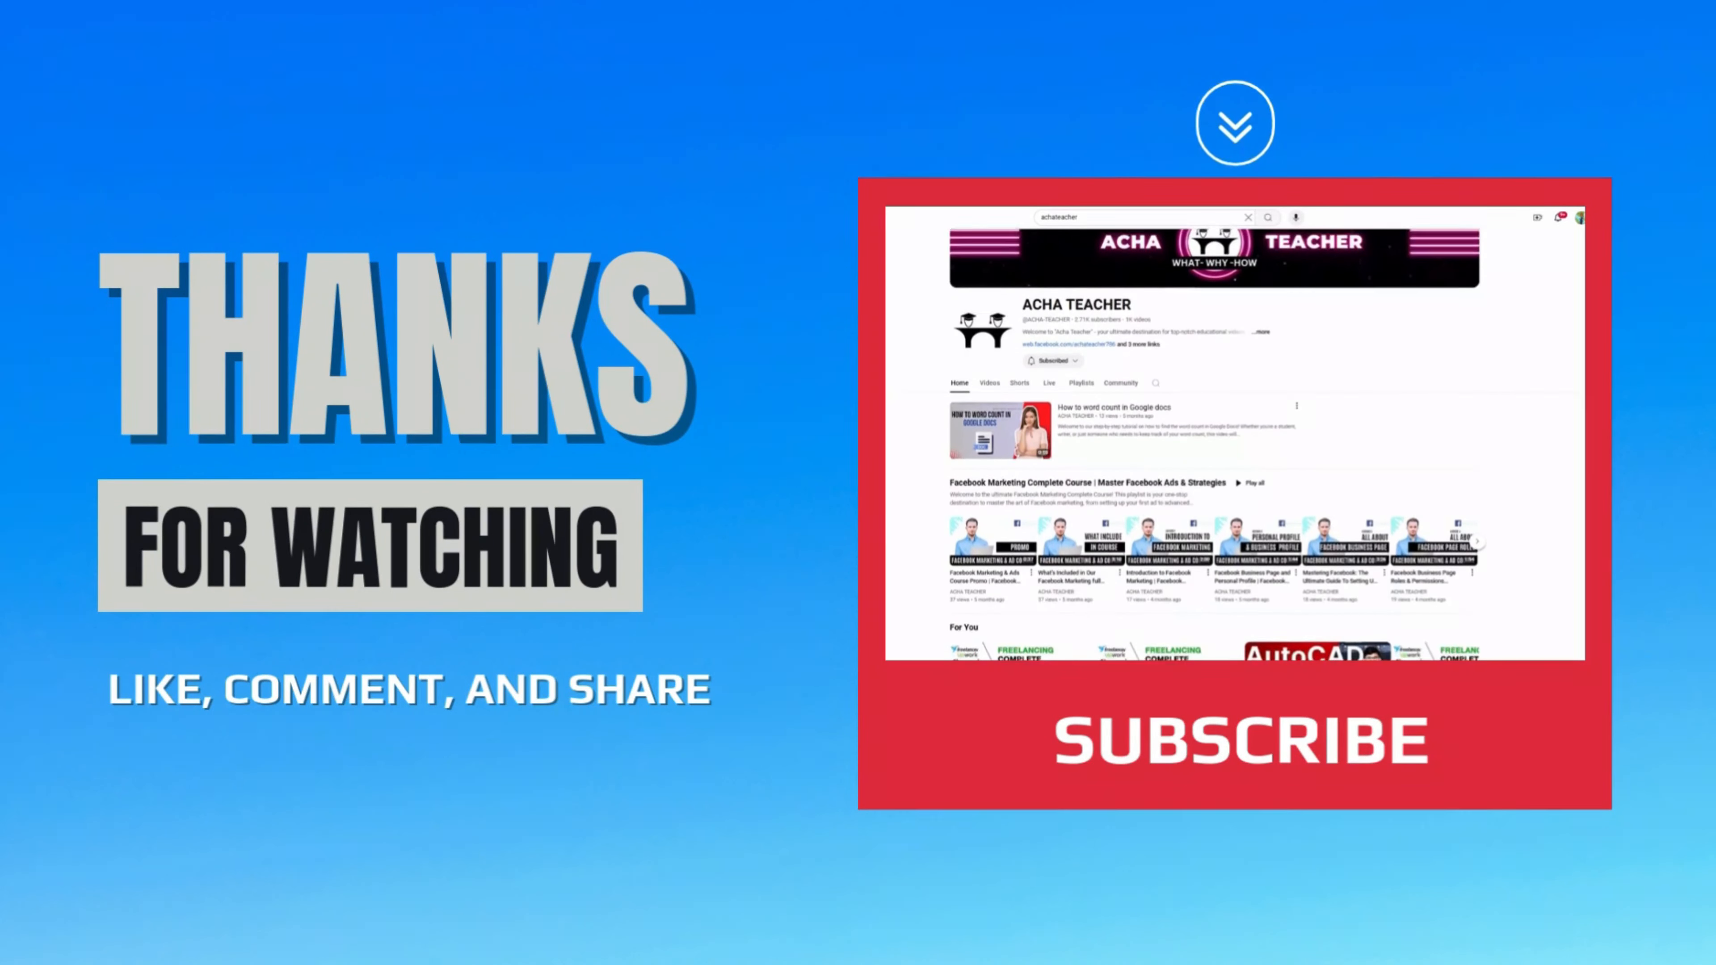